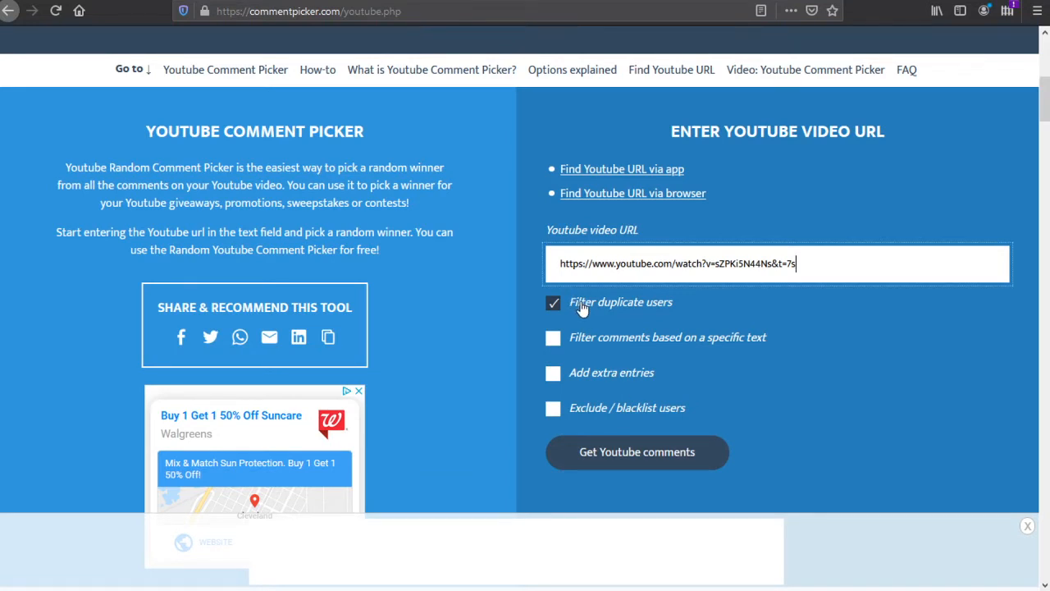
mouse_move(644, 458)
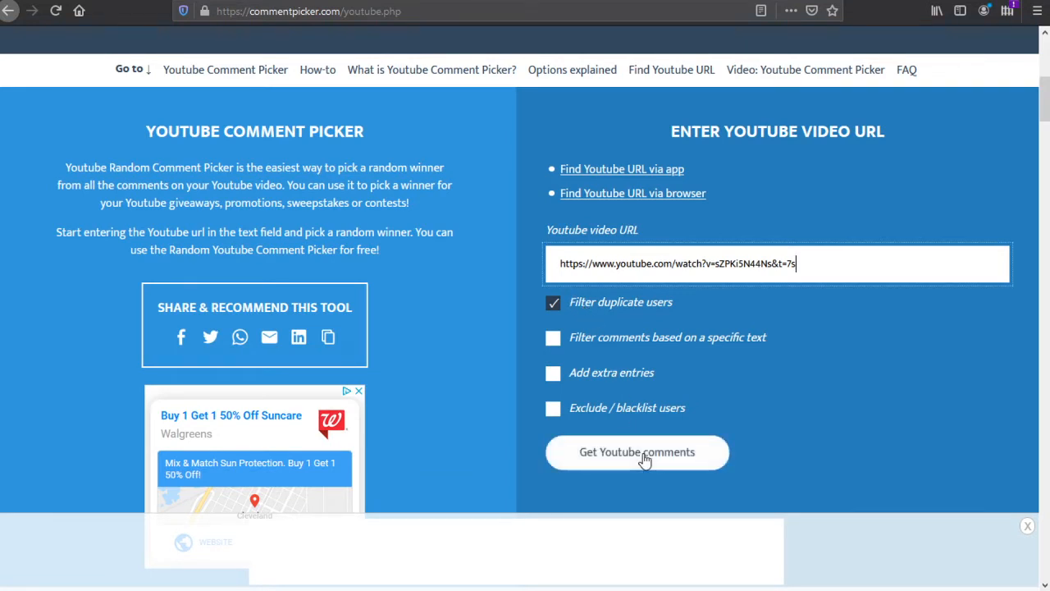
- Fetch the video's comments with duplicate users filtered (127 unique) and scroll to the raffle section
click(638, 452)
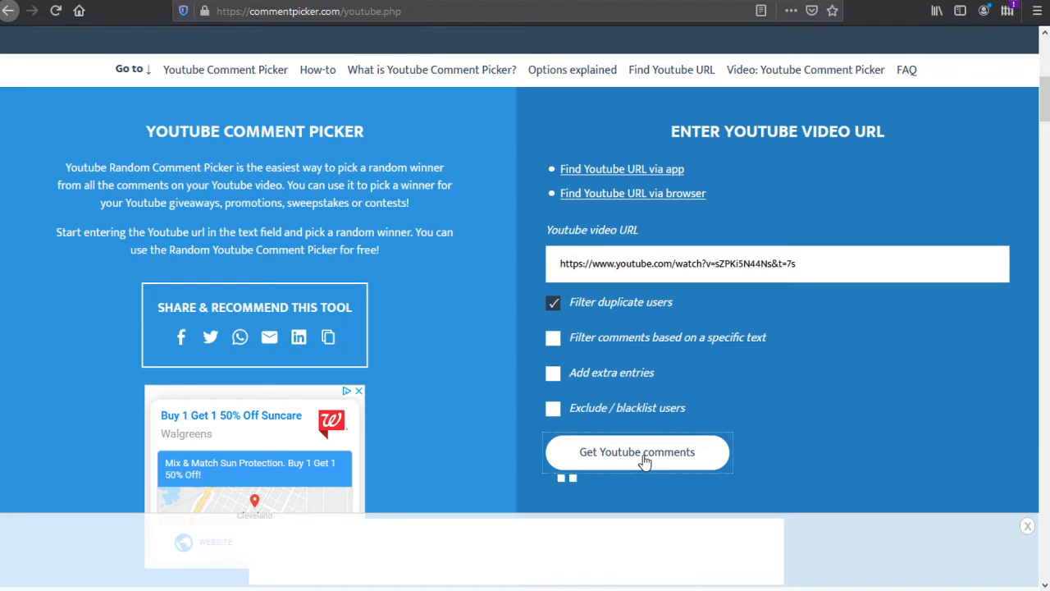
click(637, 452)
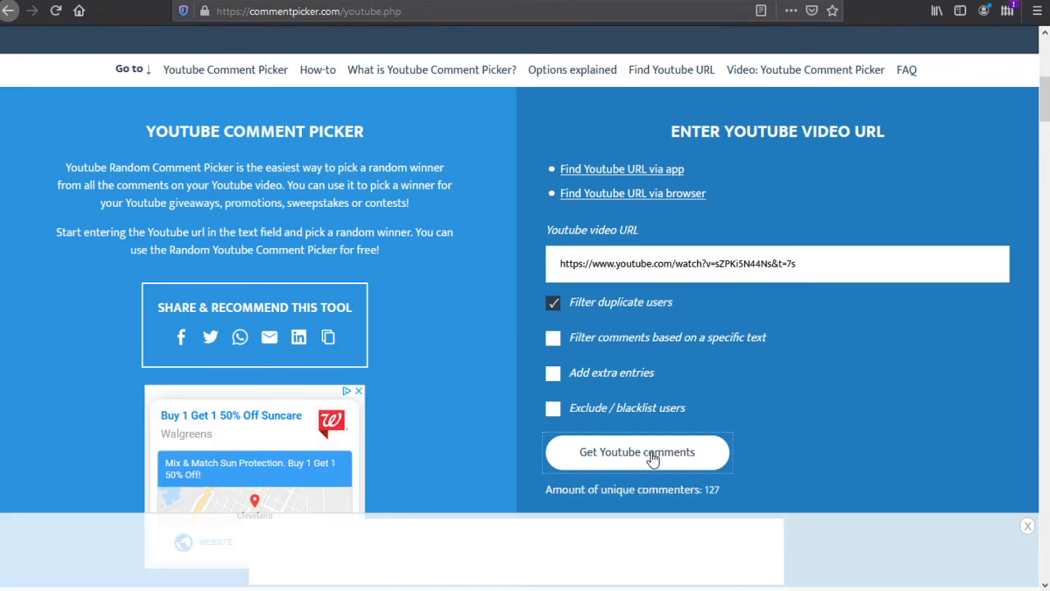
scroll(down, 3)
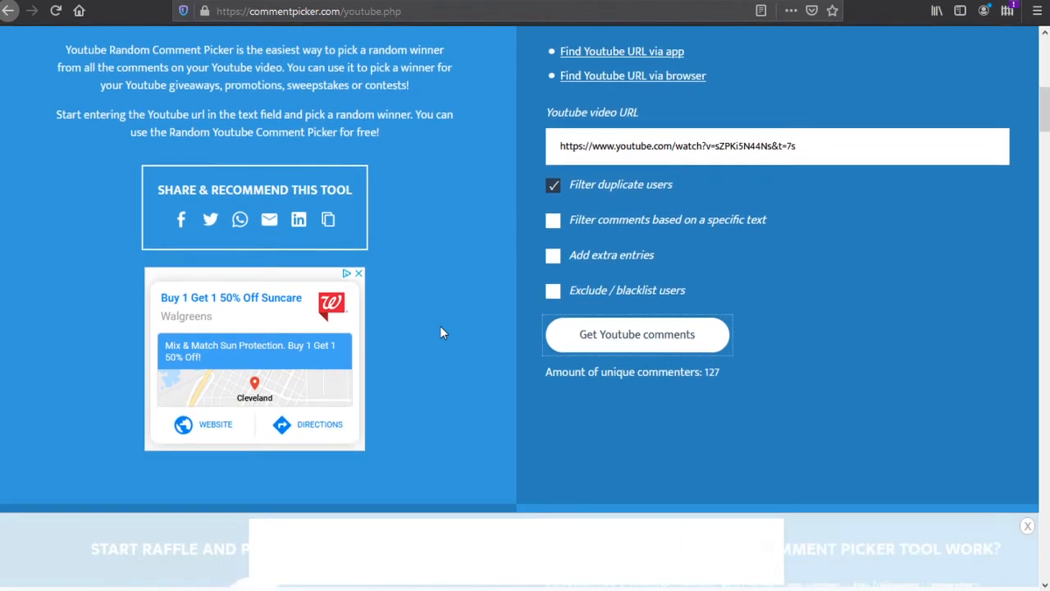
scroll(down, 3)
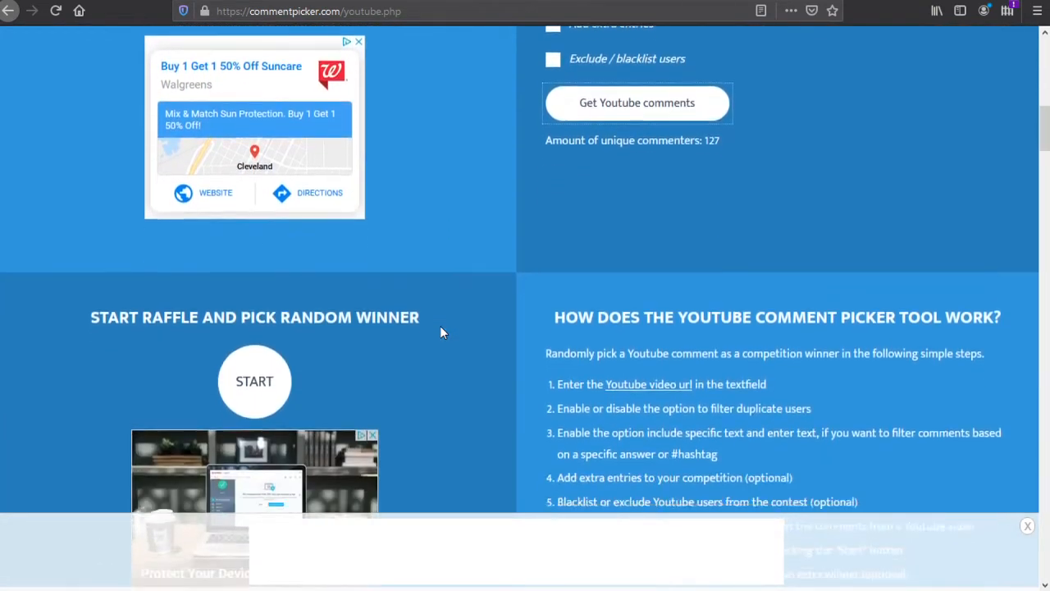
scroll(down, 3)
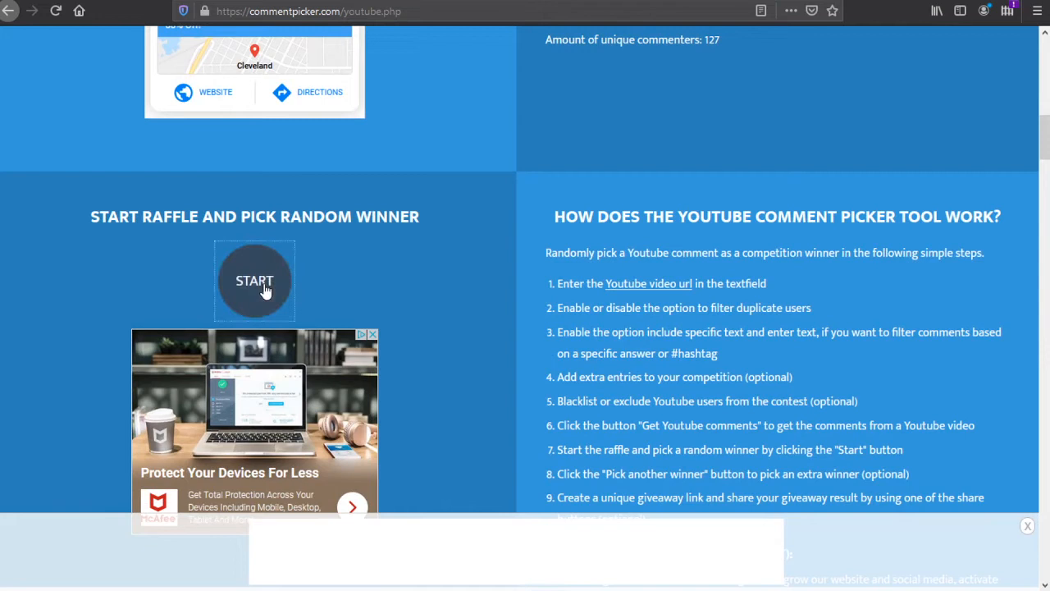
- Start the raffle to draw the random winner, Prospecting Coins, and display their comment
click(254, 280)
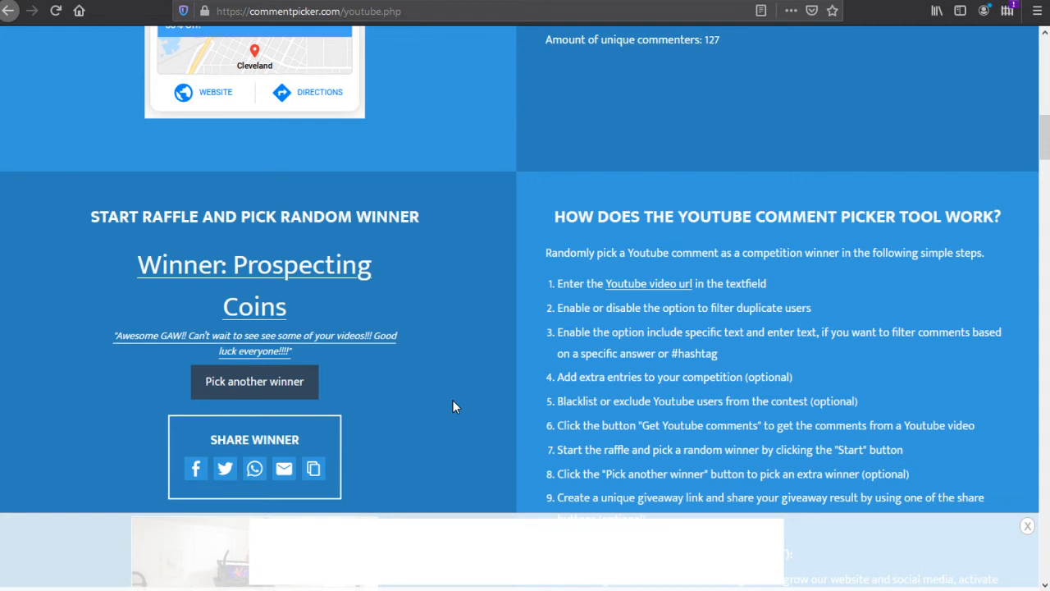
mouse_move(451, 302)
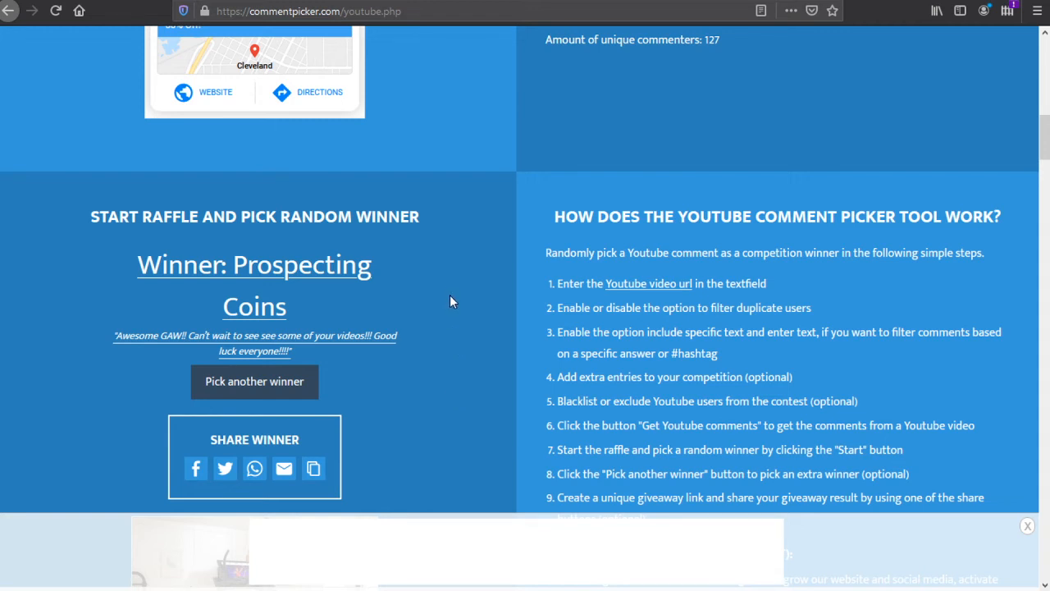